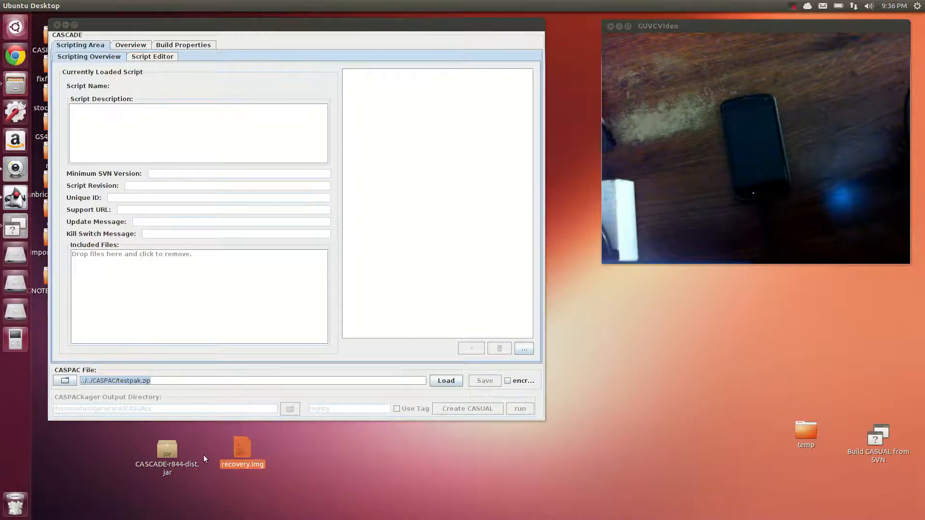
Name the CASPAC file ./Flash twrp recovery.zip and add a script called 'Flash TWRP'
{"action": "left_click", "coordinate": [167, 448]}
{"action": "type", "text": "../Flash twrp recovery"}
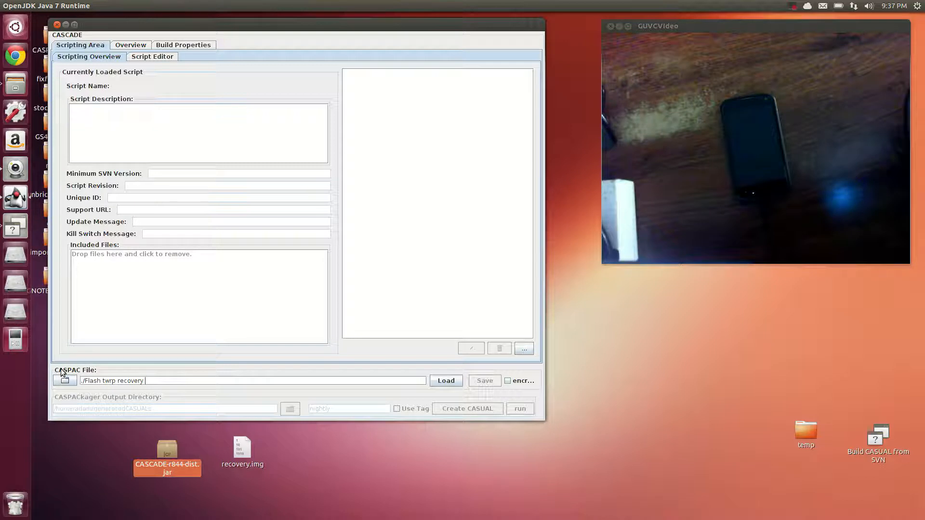
{"action": "type", "text": "zip"}
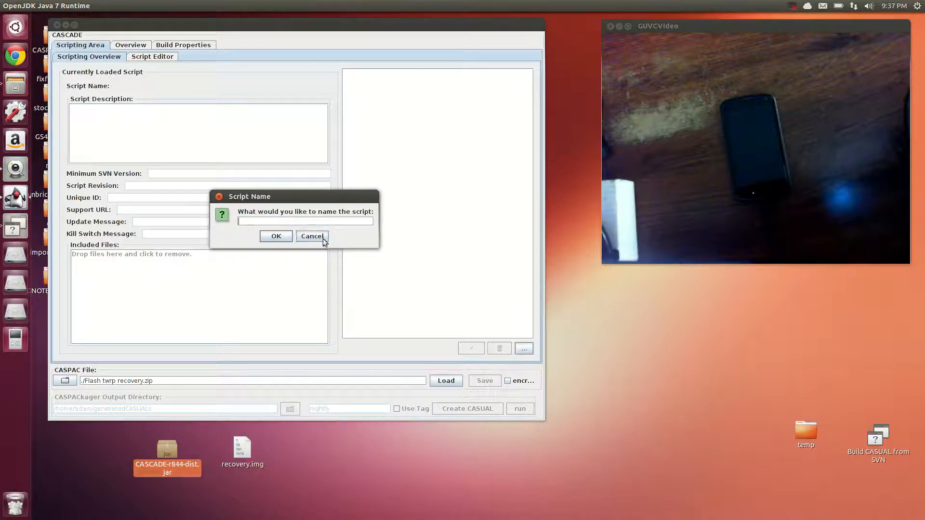
{"action": "type", "text": "Flasht"}
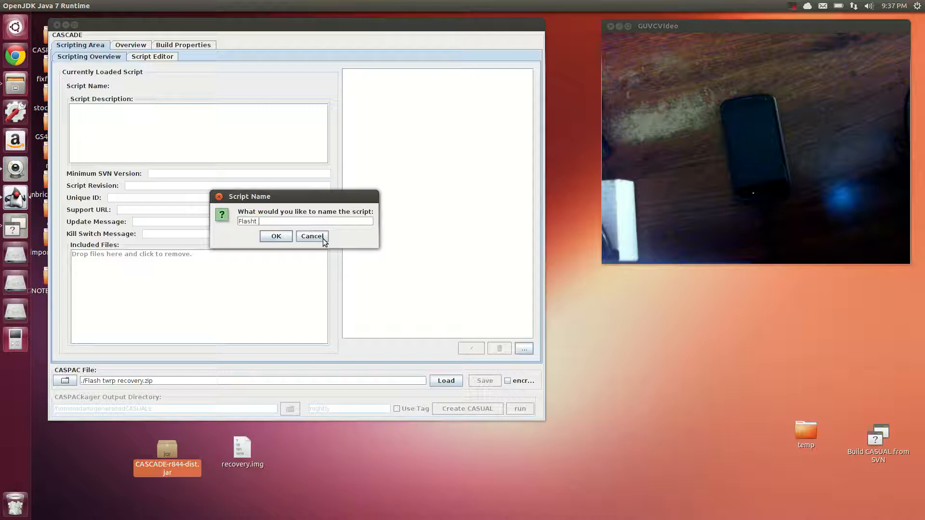
{"action": "type", "text": "TWRP"}
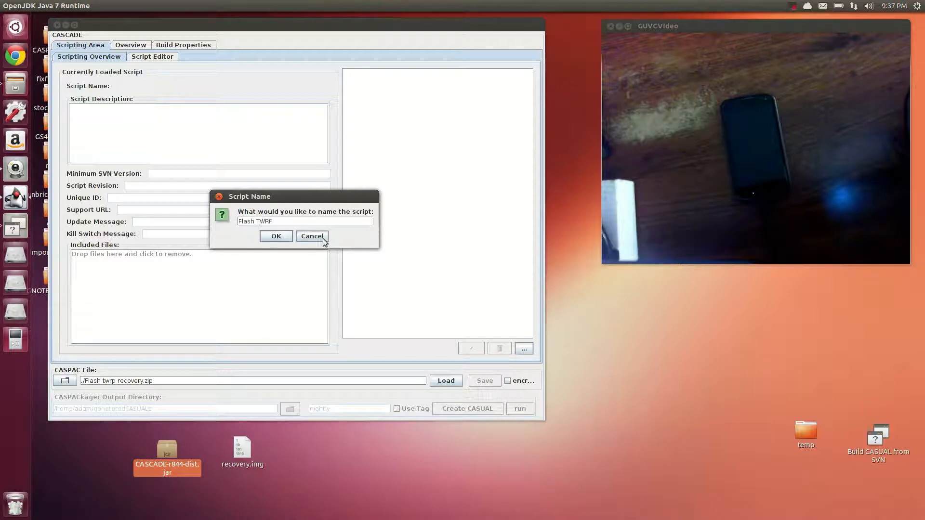
{"action": "left_click", "coordinate": [275, 236]}
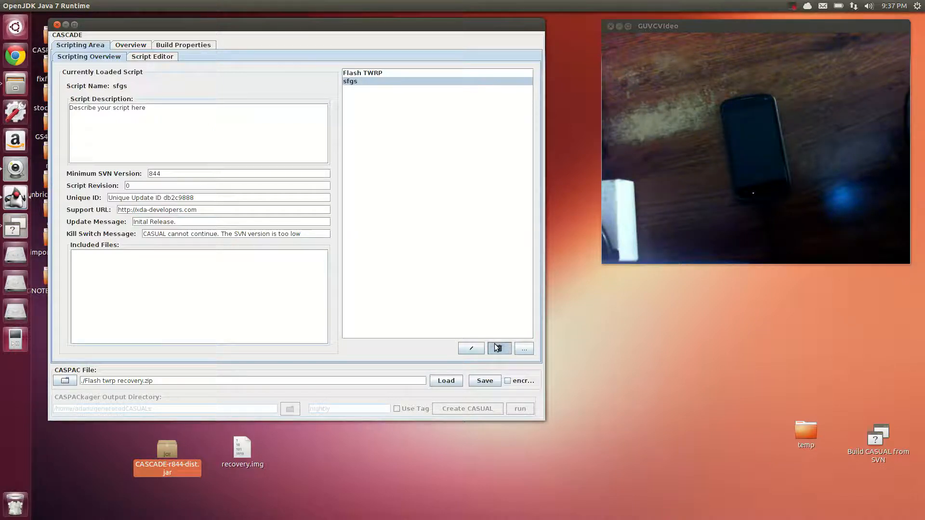
Remove the sfgs script and set the banner text to 'Nexus 4 TWRP flasher' in Build Properties
{"action": "left_click", "coordinate": [499, 348]}
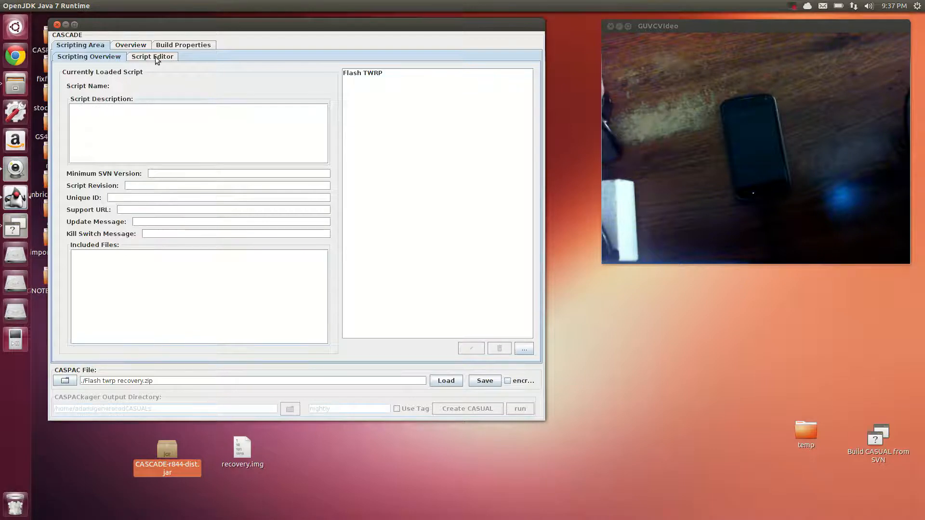
{"action": "left_click", "coordinate": [130, 46]}
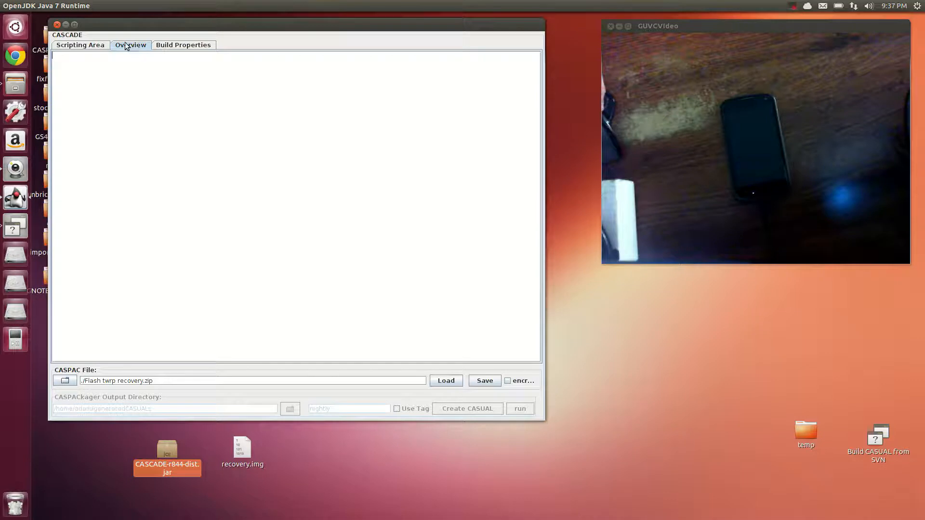
{"action": "left_click", "coordinate": [183, 45]}
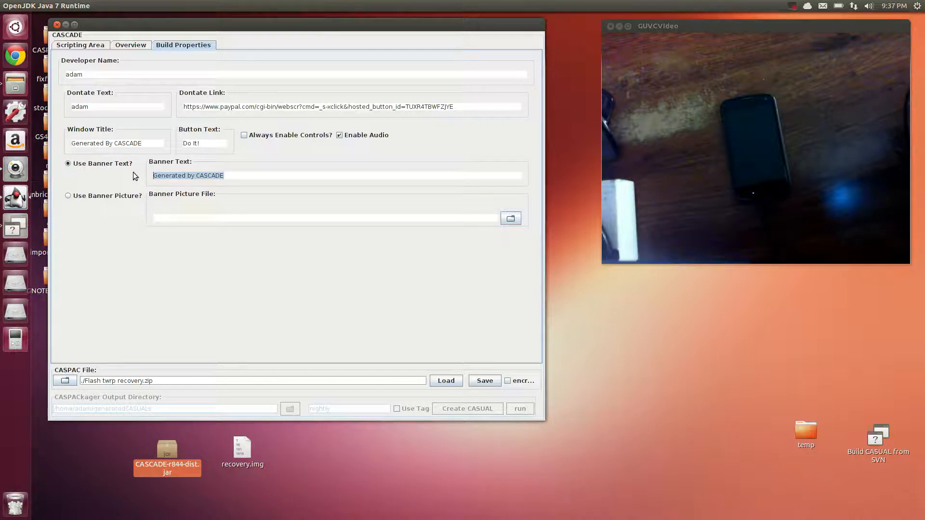
{"action": "type", "text": "Nexus 4"}
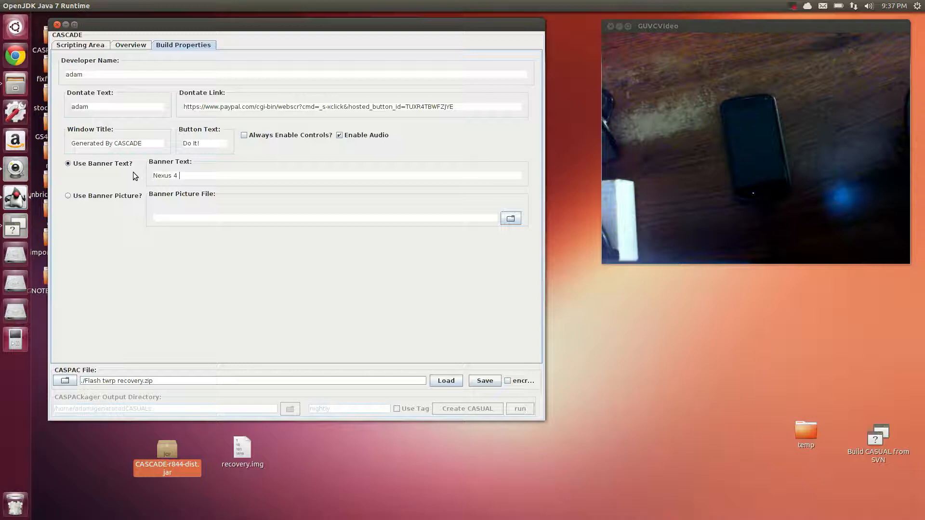
{"action": "type", "text": "TWRP flasher"}
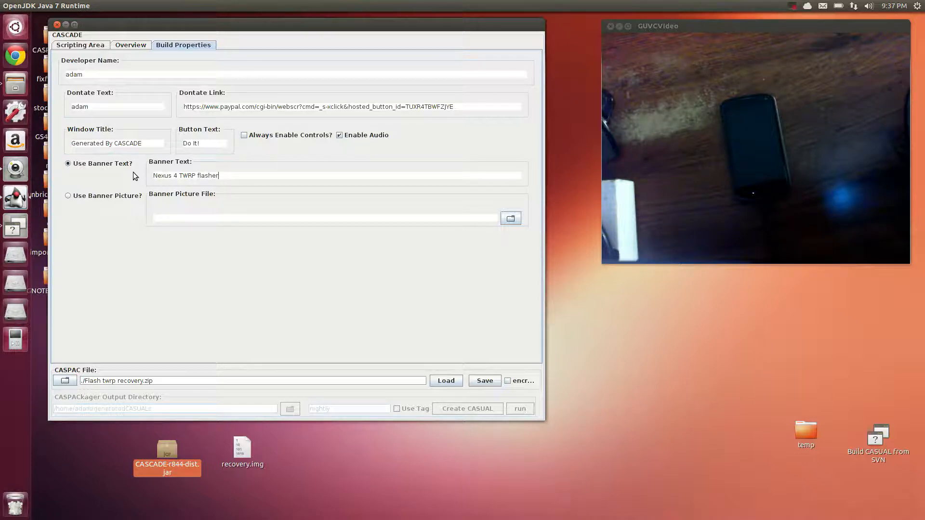
{"action": "mouse_move", "coordinate": [106, 106]}
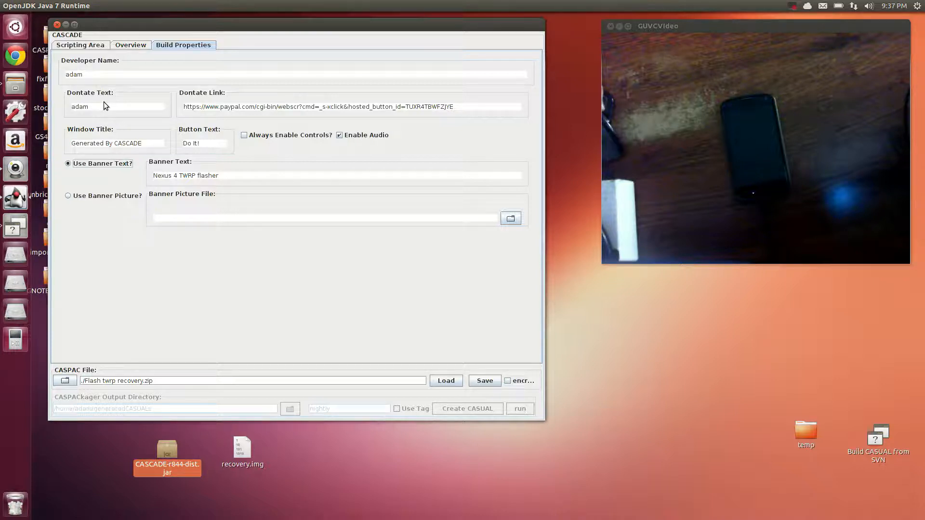
{"action": "mouse_move", "coordinate": [139, 53]}
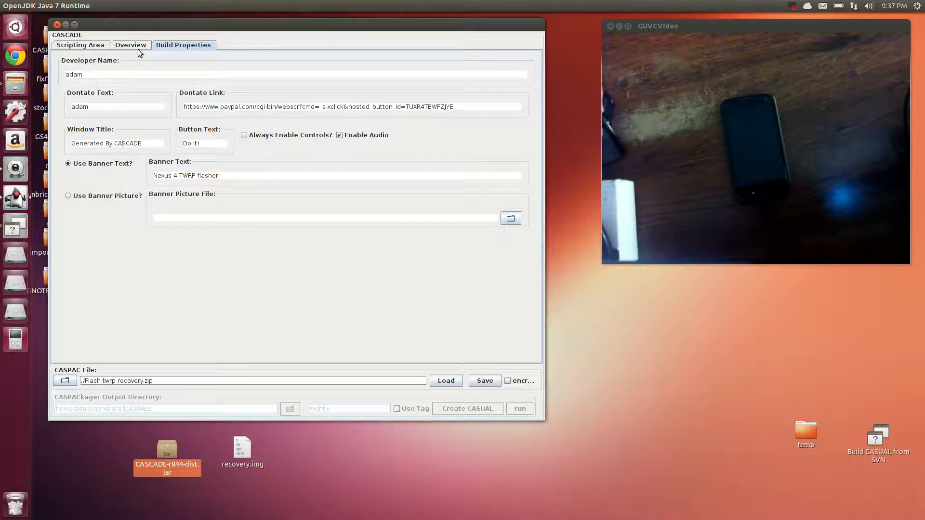
{"action": "left_click", "coordinate": [130, 45]}
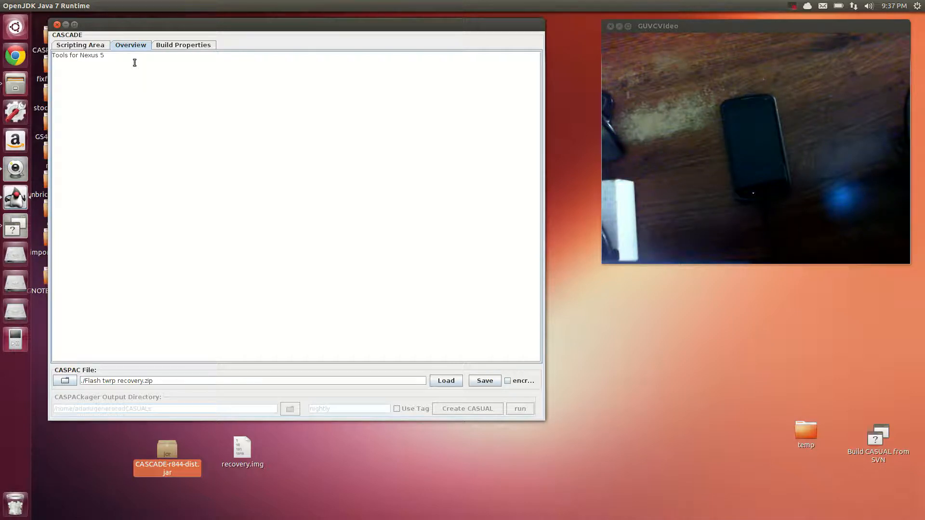
Describe the Flash TWRP script as needing ADB mode and include recovery.img in its files
{"action": "left_click", "coordinate": [80, 46]}
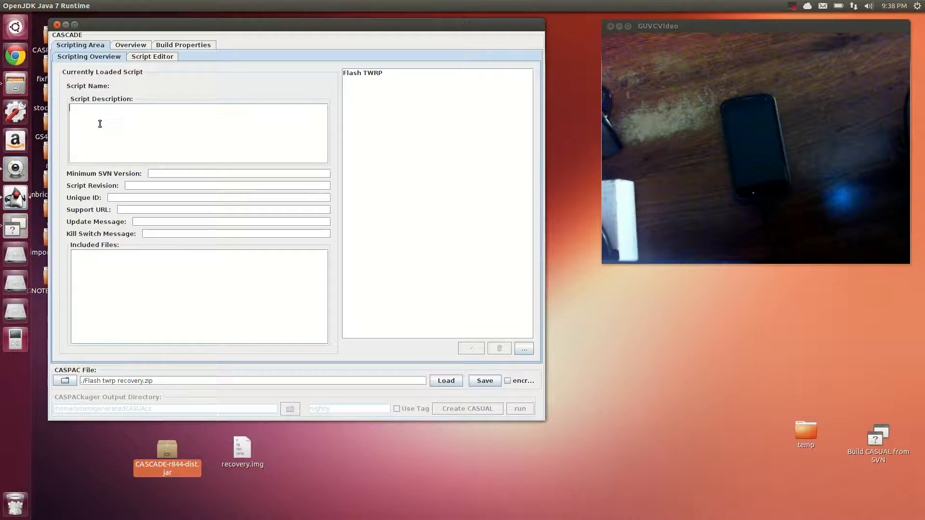
{"action": "type", "text": "Flash twrp"}
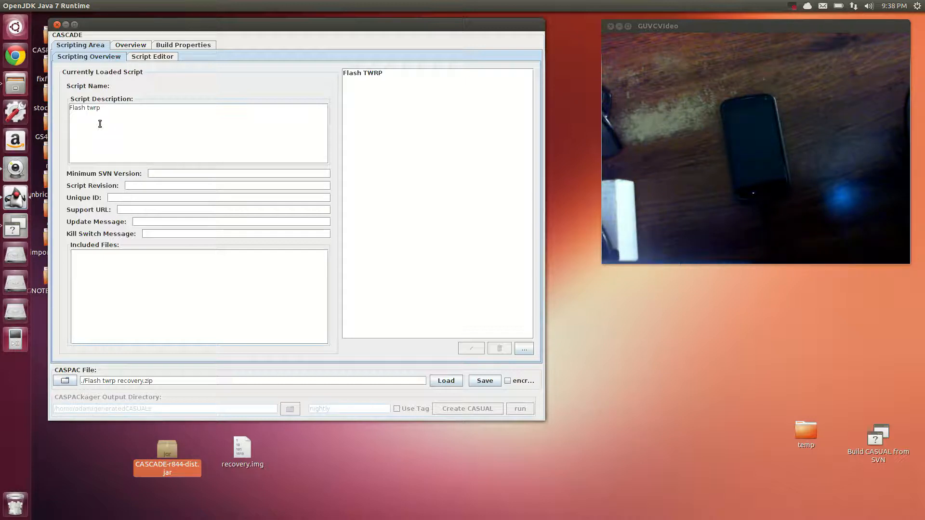
{"action": "type", "text": "Put your device into ADB"}
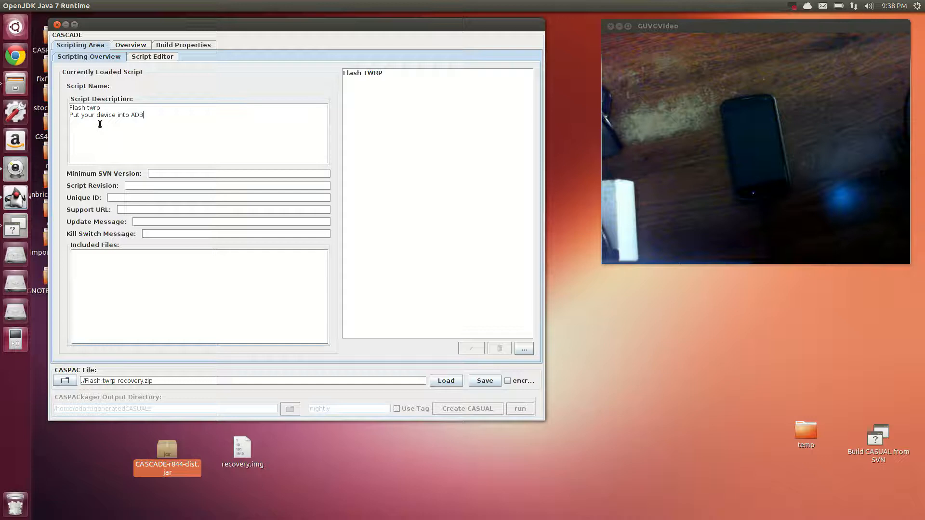
{"action": "type", "text": "mode"}
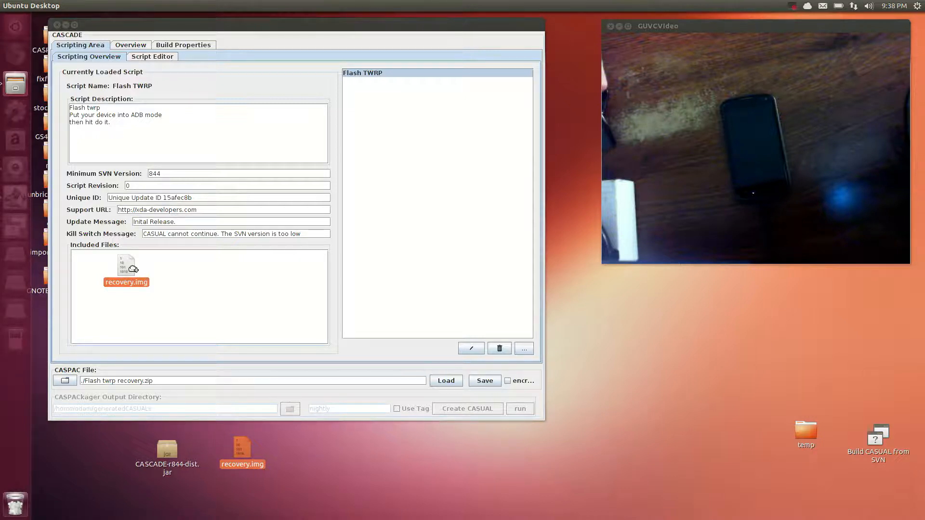
{"action": "left_click", "coordinate": [499, 348]}
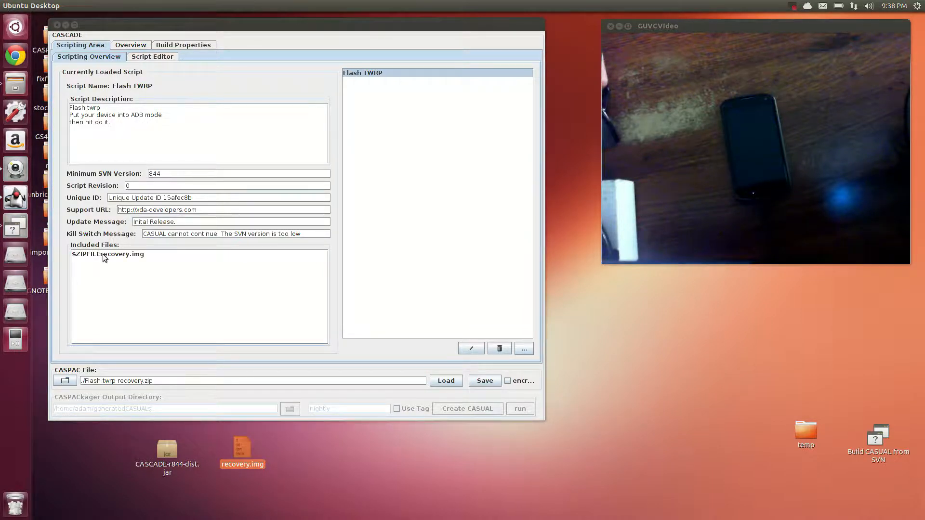
{"action": "left_click", "coordinate": [152, 56]}
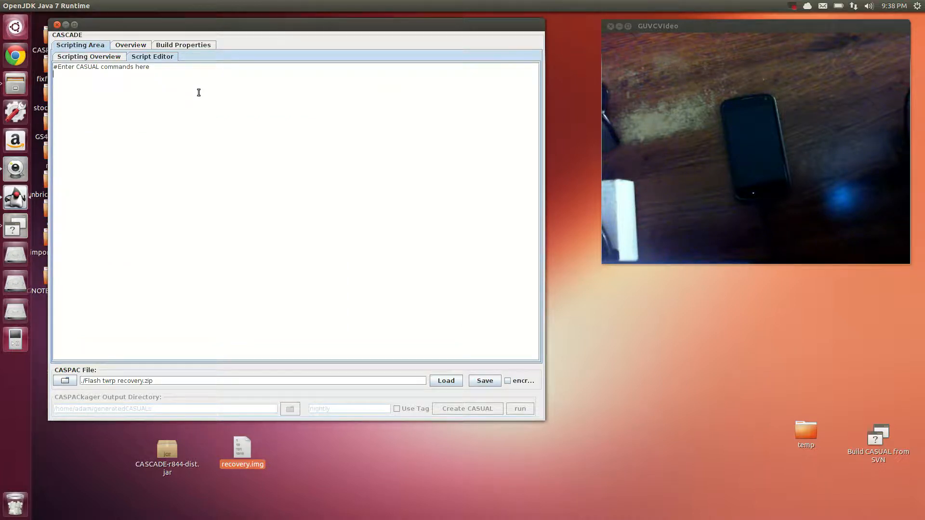
Write the $ADB reboot bootloader, $FASTBOOT oem unlock and $FASTBOOT flash recovery "$ZIPFILErecovery.img" lines
{"action": "type", "text": "$ADB reboot bo"}
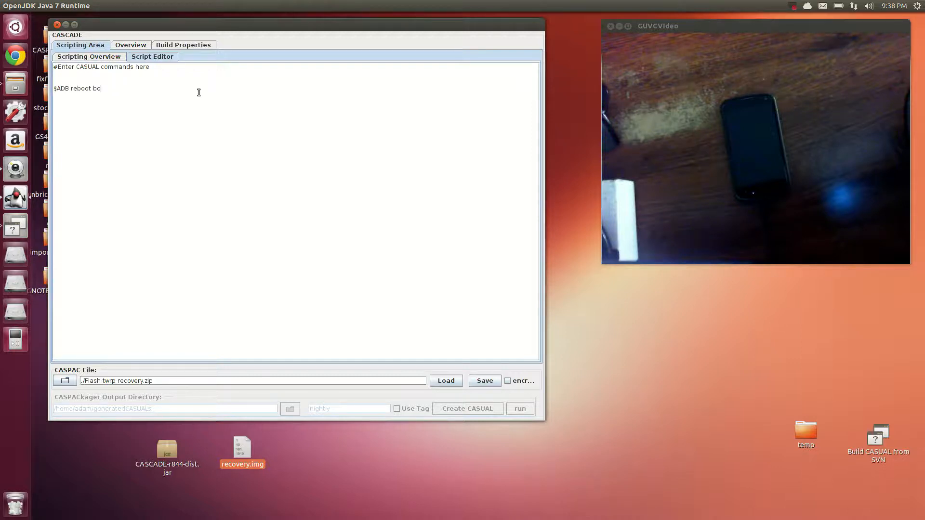
{"action": "type", "text": "otloader"}
{"action": "type", "text": "$FA"}
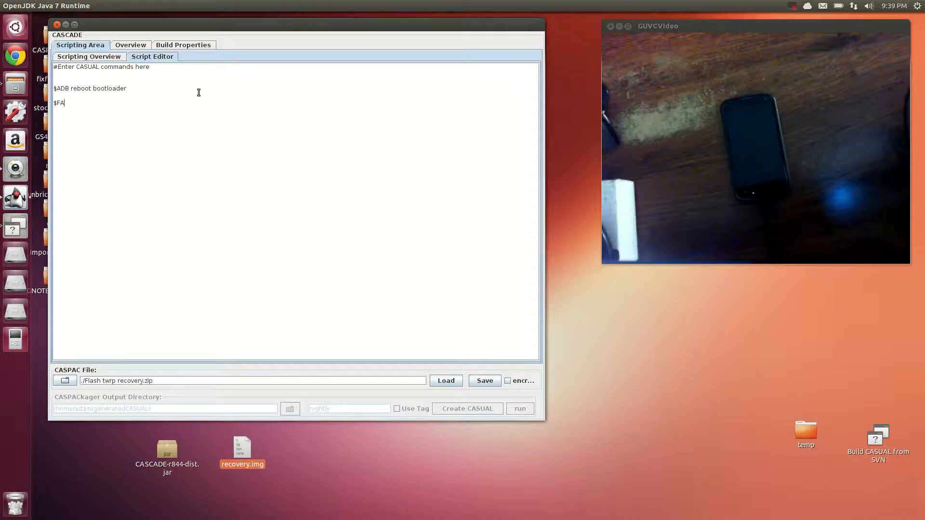
{"action": "type", "text": "STBOOT oem unlock"}
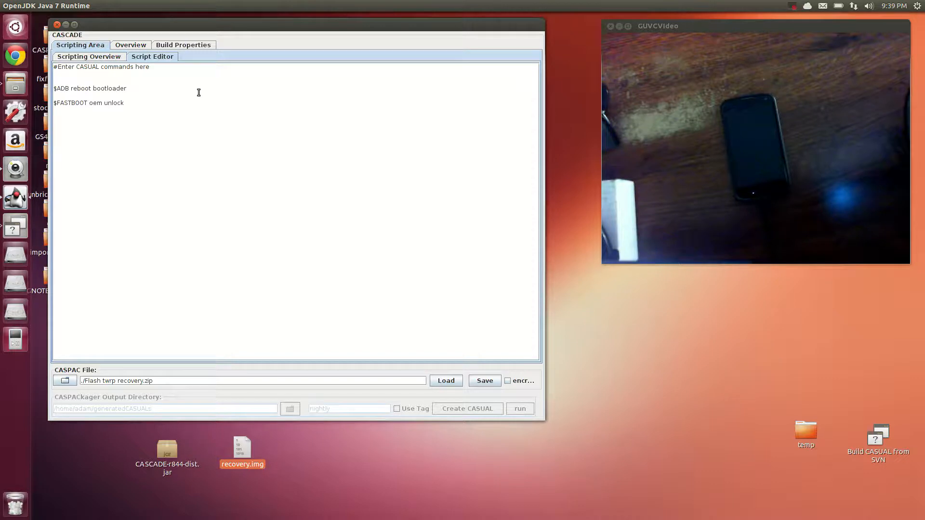
{"action": "type", "text": "$FASTBOOT flash"}
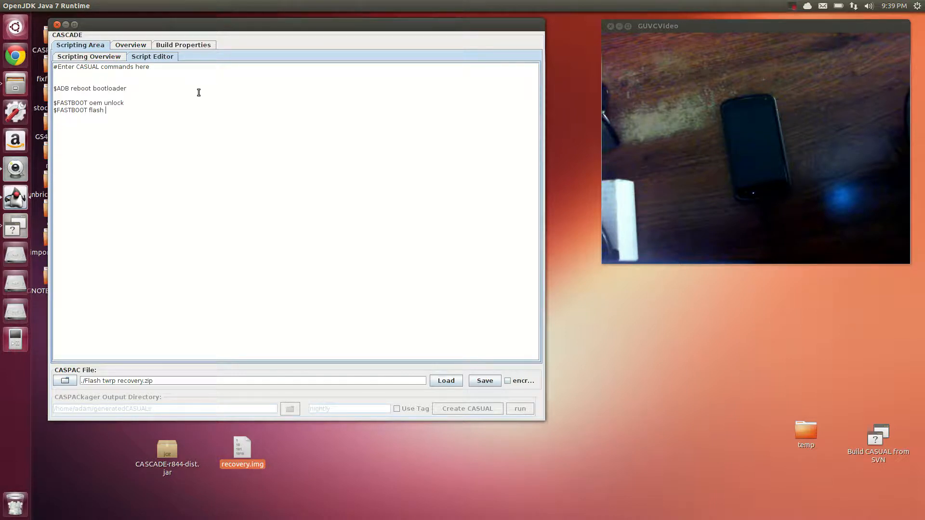
{"action": "type", "text": "recovery \"$ZIP"}
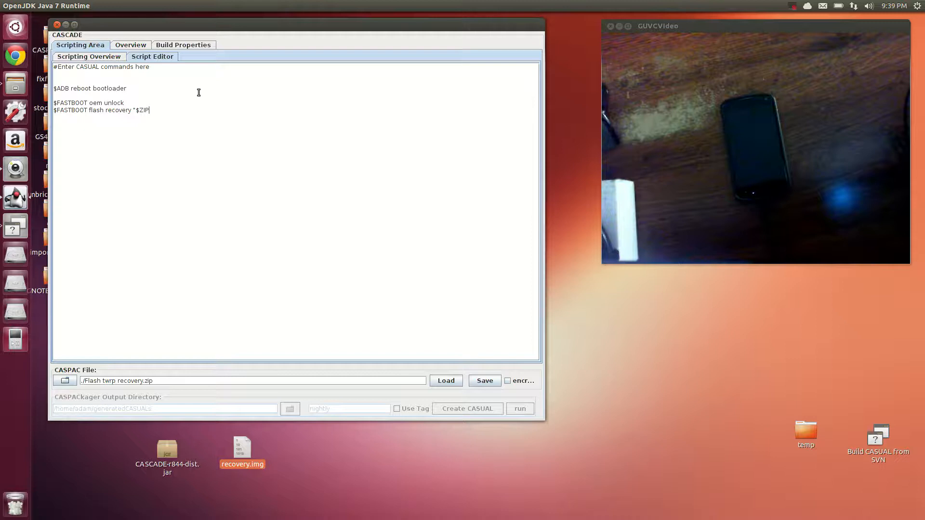
{"action": "type", "text": "FILErecovery.img\""}
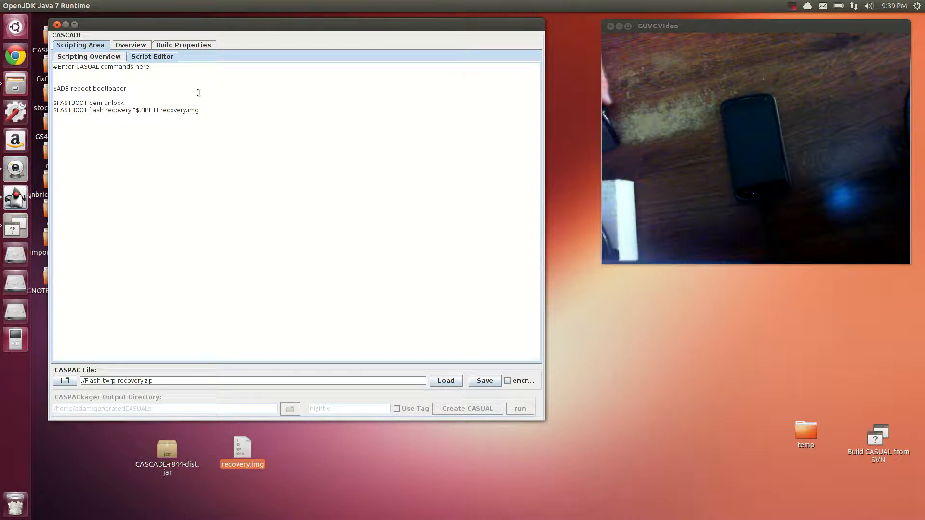
Add a $USERNOTIFICATION telling the user the device is flashed, to reboot recovery and wipe data
{"action": "type", "text": "$USERN"}
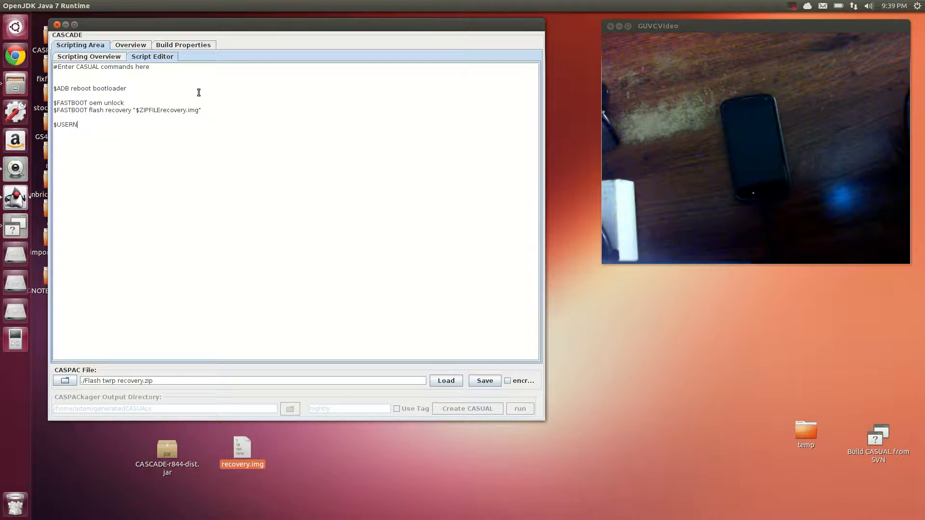
{"action": "type", "text": "OTIFICATION your de"}
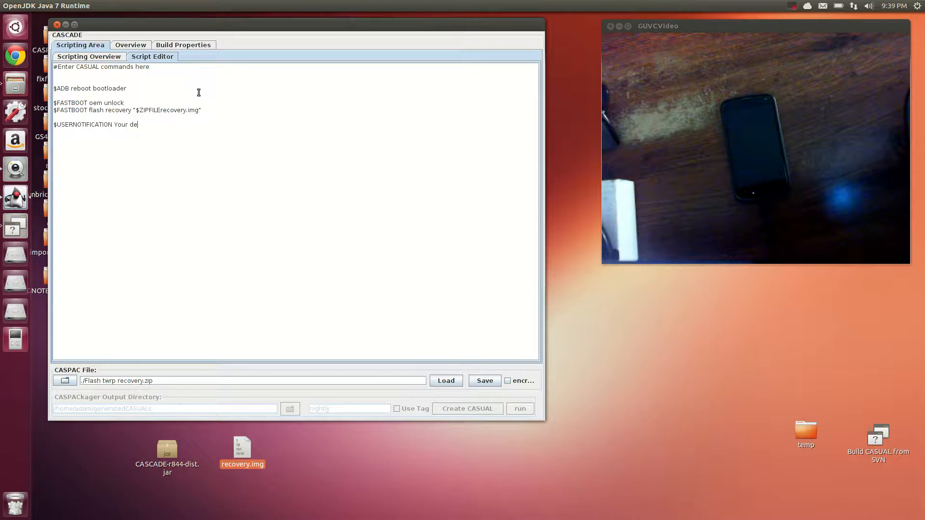
{"action": "type", "text": "vice is flashed."}
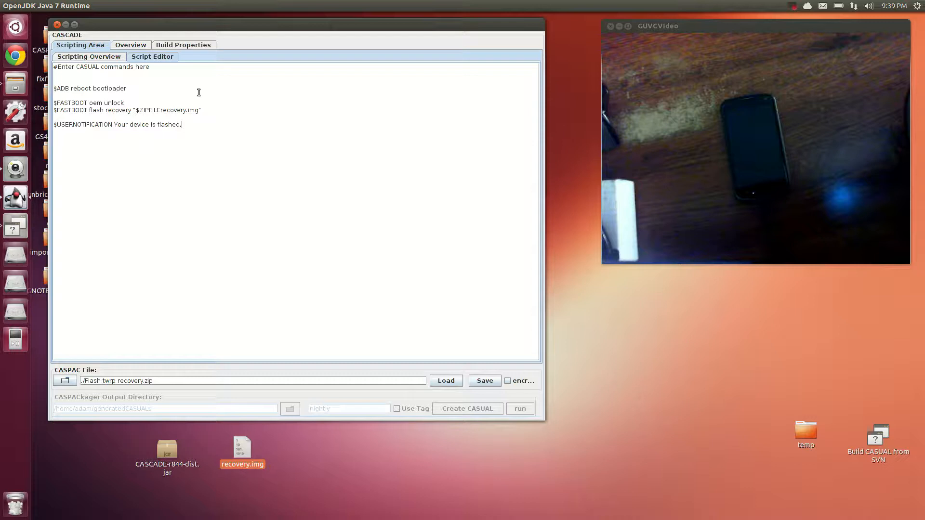
{"action": "type", "text": ",Choose Reboot Re"}
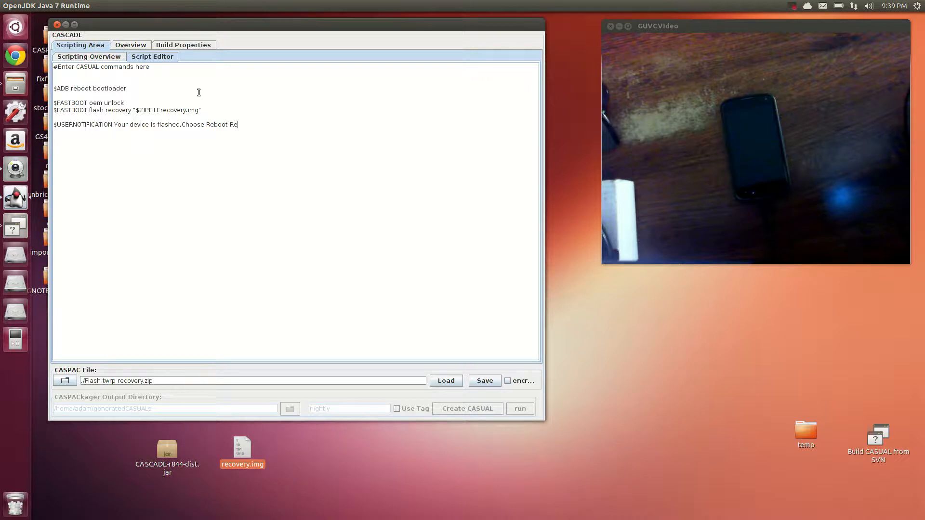
{"action": "type", "text": "covery now\\nWhe"}
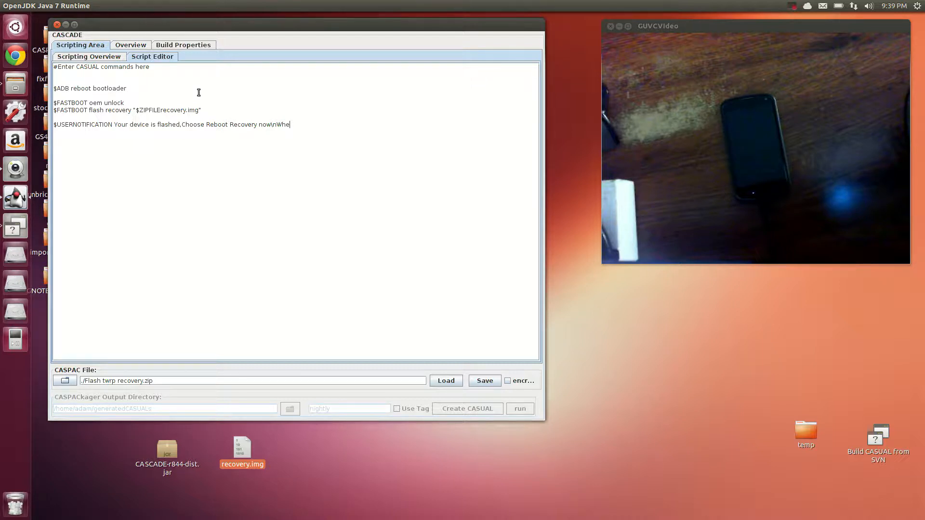
{"action": "type", "text": "en in recovery format"}
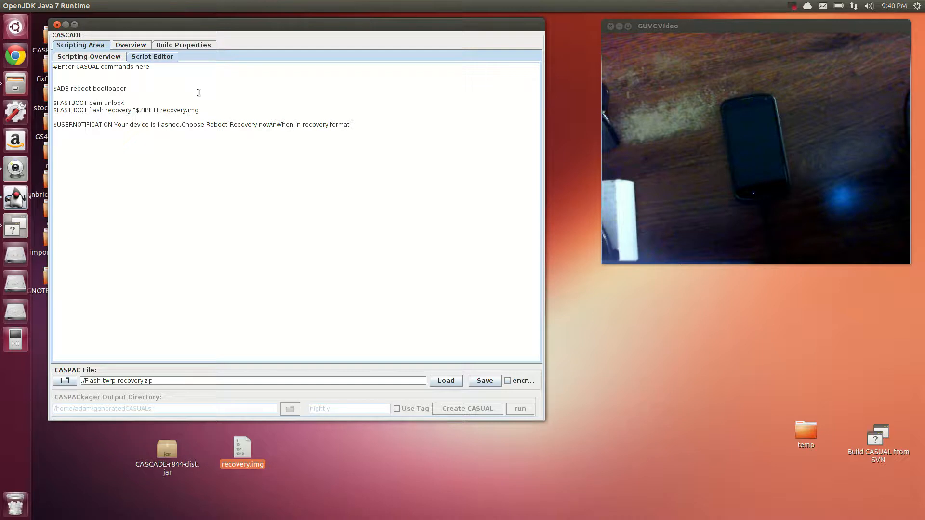
{"action": "type", "text": "and wipe data."}
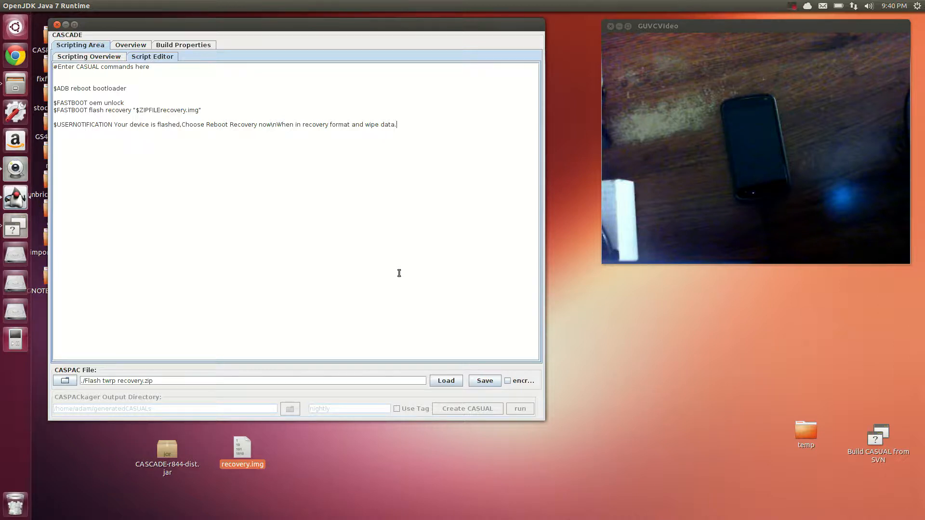
Run the package, overwriting the existing Flash twrp recovery.zip, so the Nexus 4 TWRP flasher launches
{"action": "left_click", "coordinate": [485, 381]}
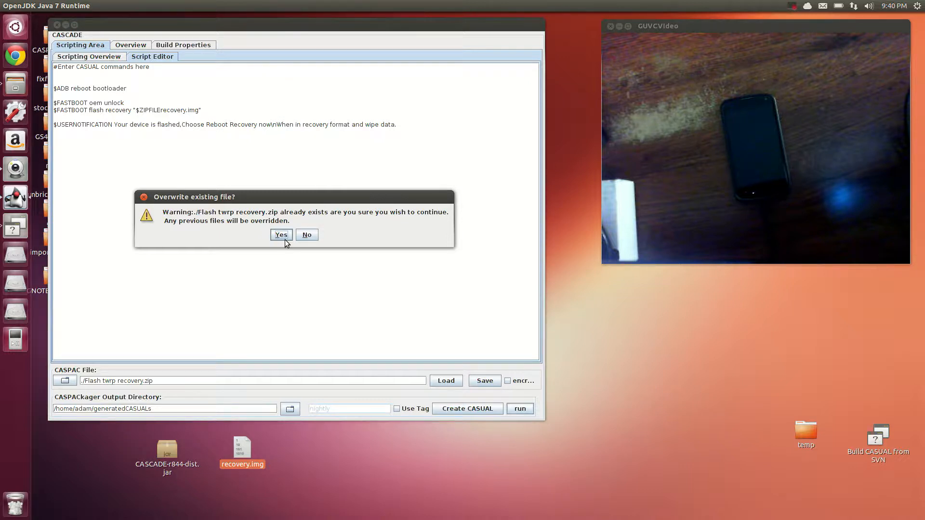
{"action": "left_click", "coordinate": [280, 235]}
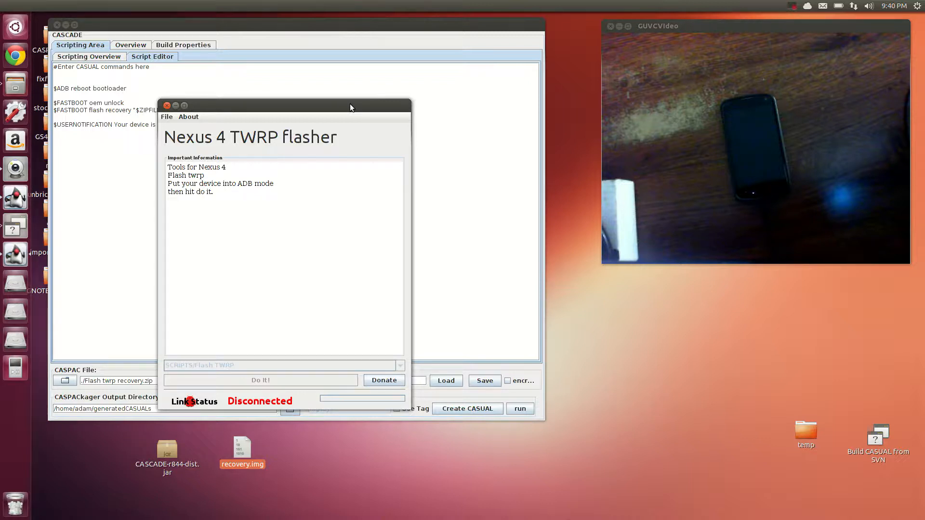
{"action": "left_click", "coordinate": [167, 106]}
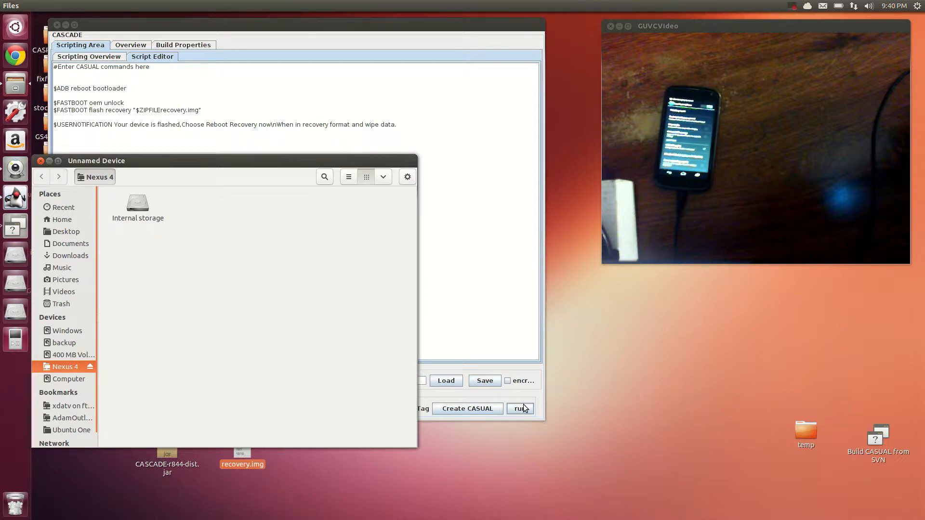
Connect the Nexus 4 so the flasher reports Device Connected with Flash TWRP ready
{"action": "left_click", "coordinate": [519, 409]}
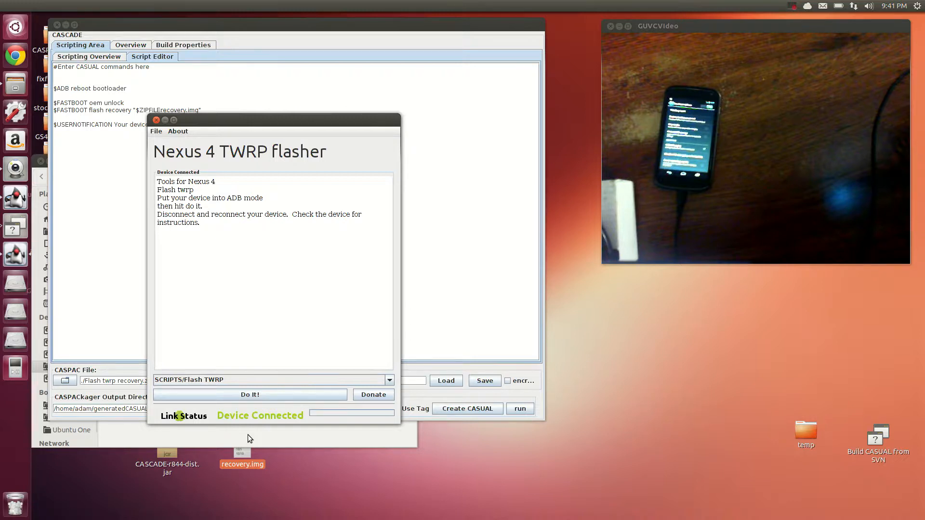
Run Flash TWRP with Do It!, granting the root password so fastboot flashes recovery
{"action": "left_click", "coordinate": [251, 395]}
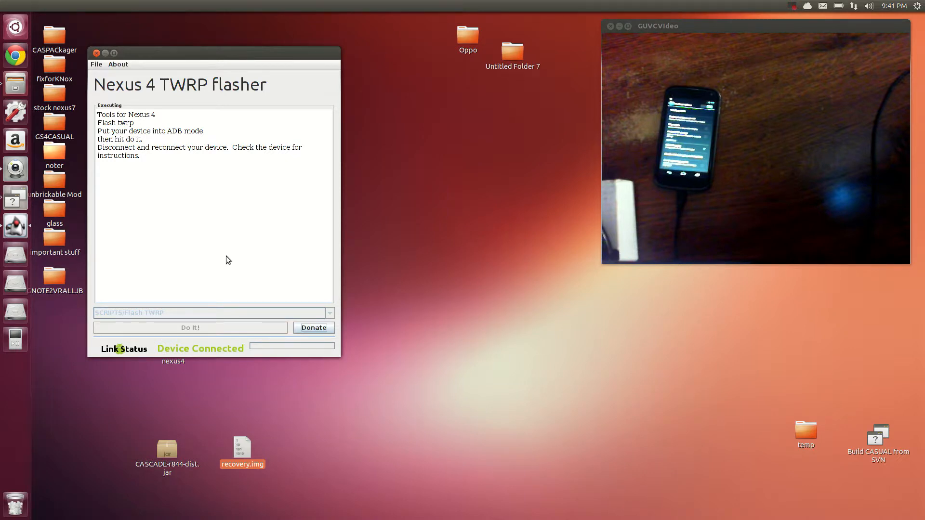
{"action": "left_click", "coordinate": [190, 328]}
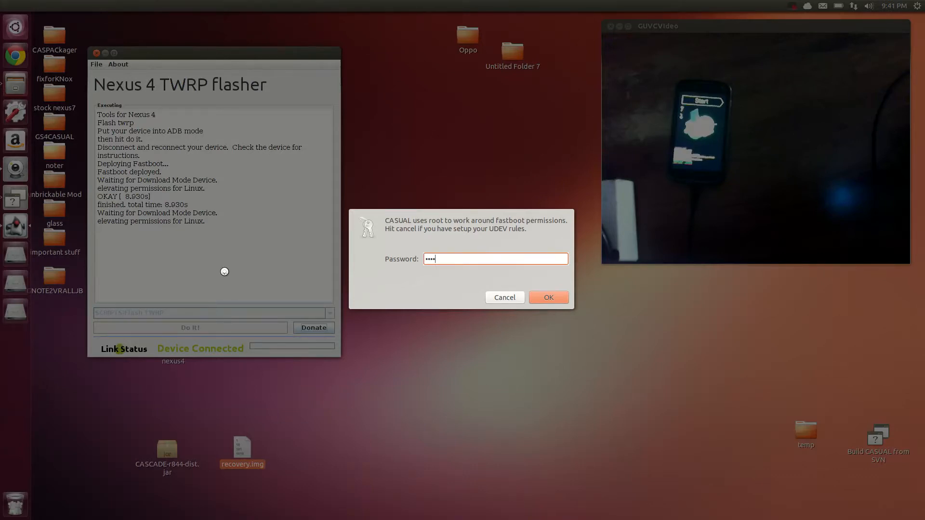
{"action": "left_click", "coordinate": [547, 297]}
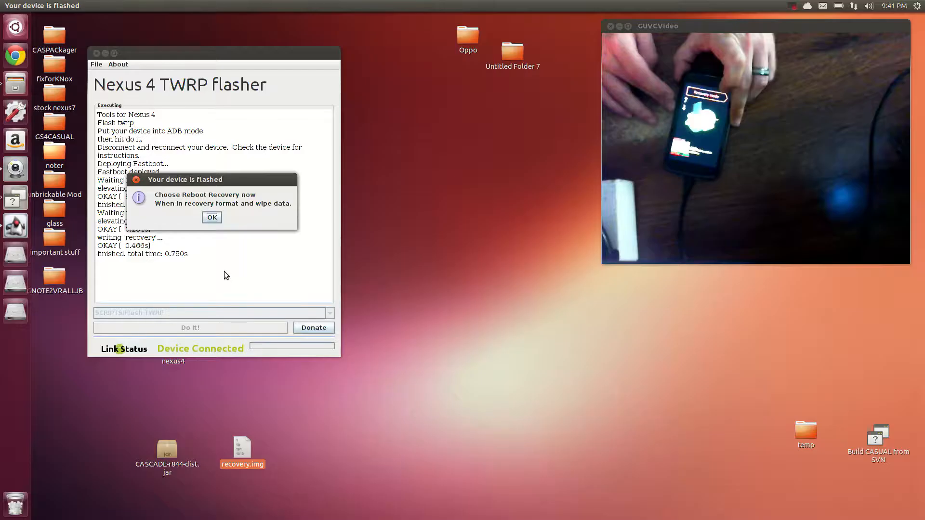